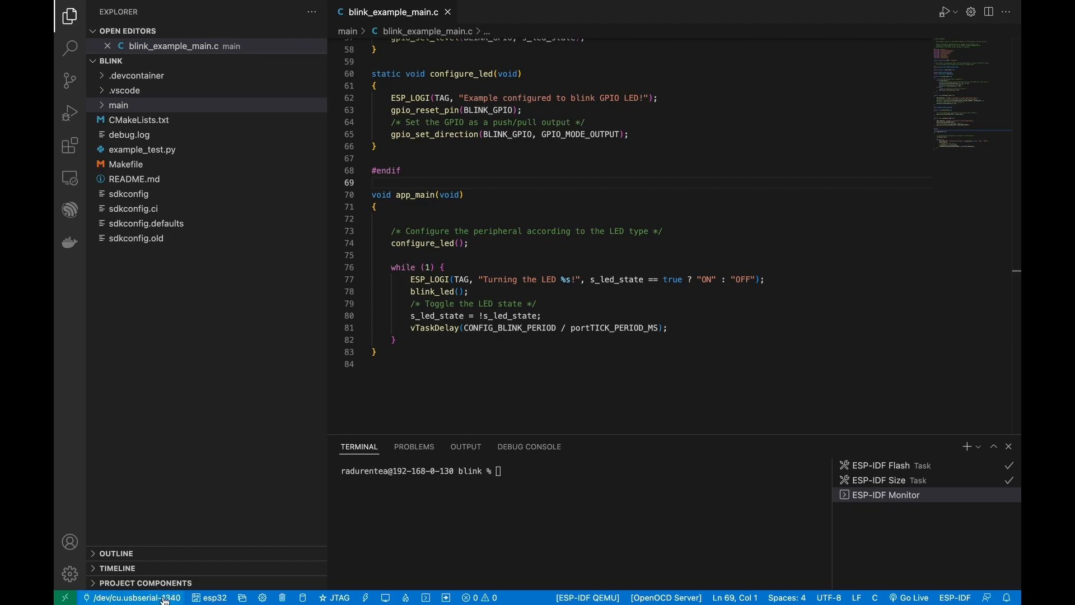
# Select /dev/cu.usbmodem01 as the device serial port
pyautogui.click(134, 597)
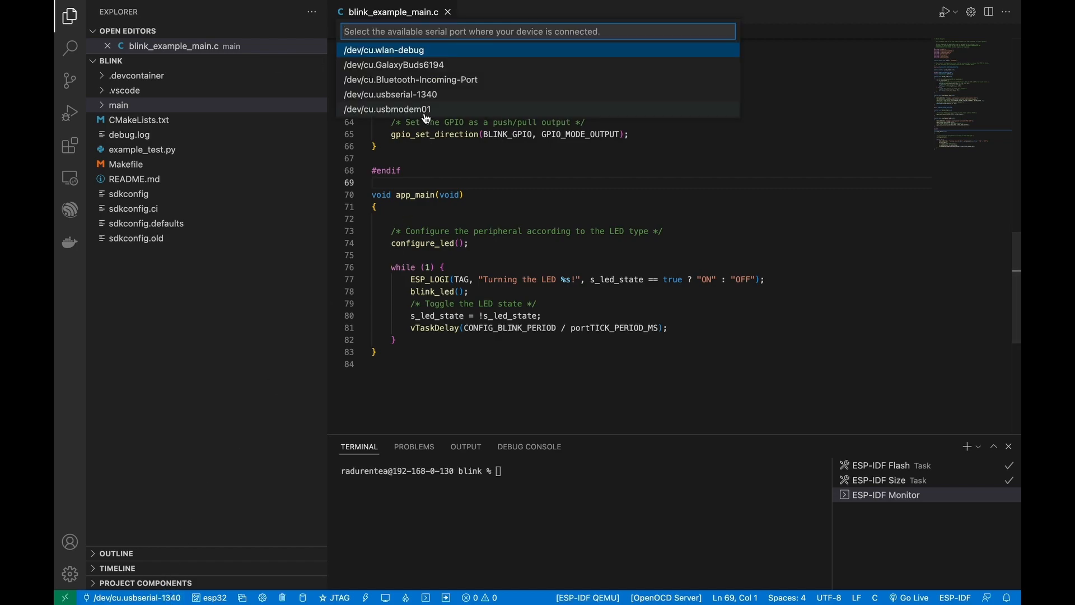
pyautogui.click(387, 109)
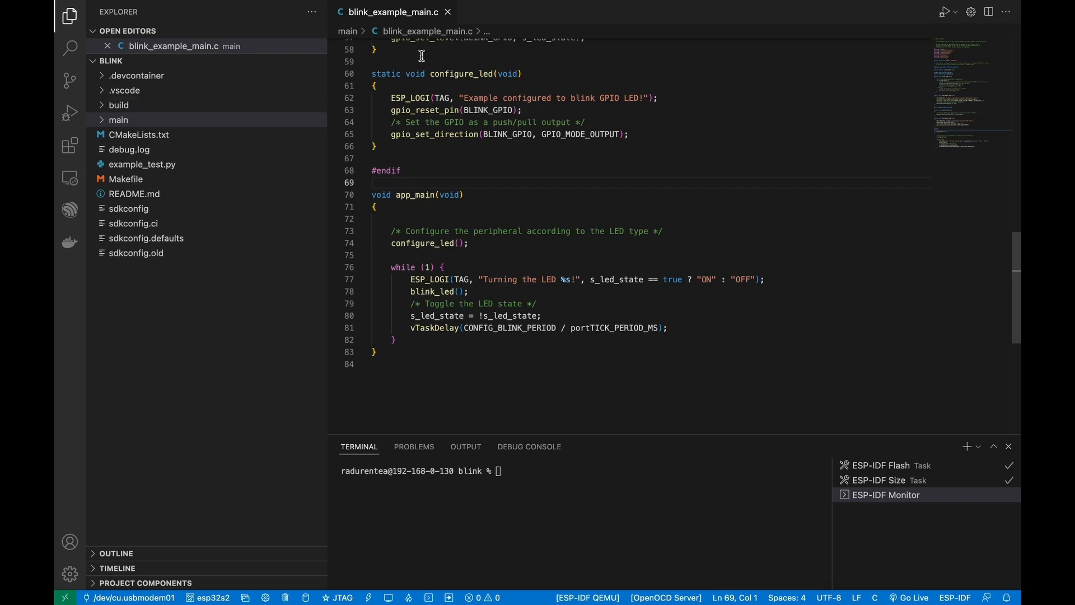
# Change the ESP-IDF flash method from JTAG to DFU
pyautogui.click(337, 598)
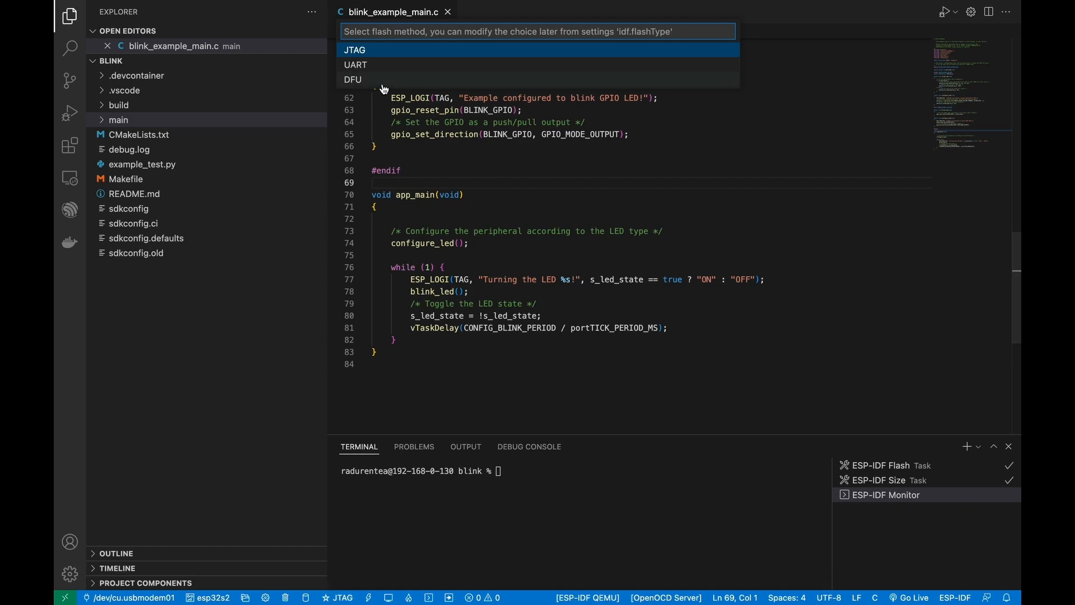
pyautogui.click(352, 79)
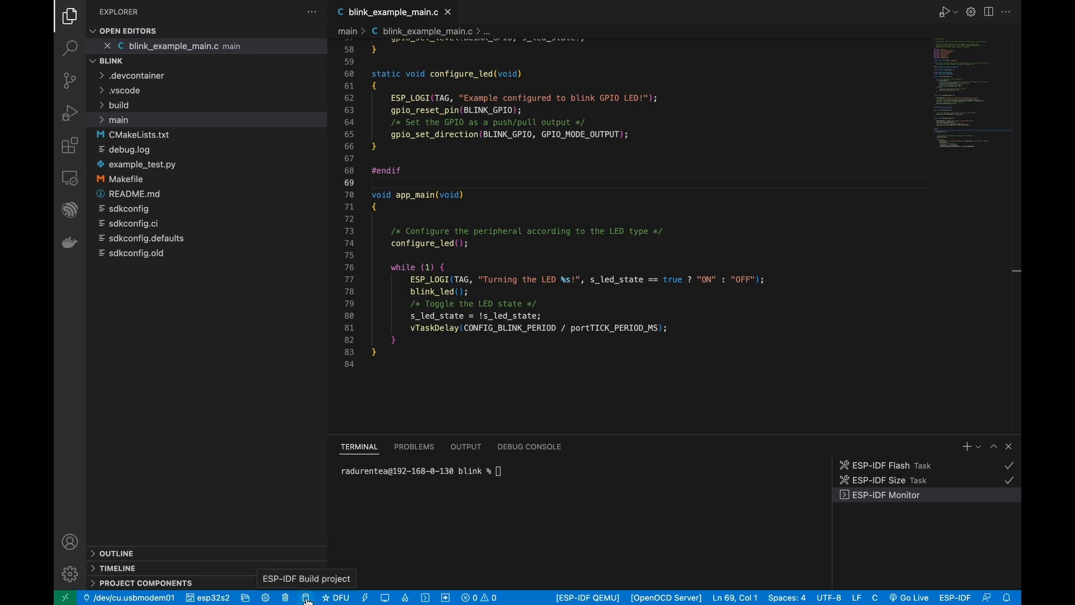
# Build the blink project to generate build/dfu.bin
pyautogui.click(306, 597)
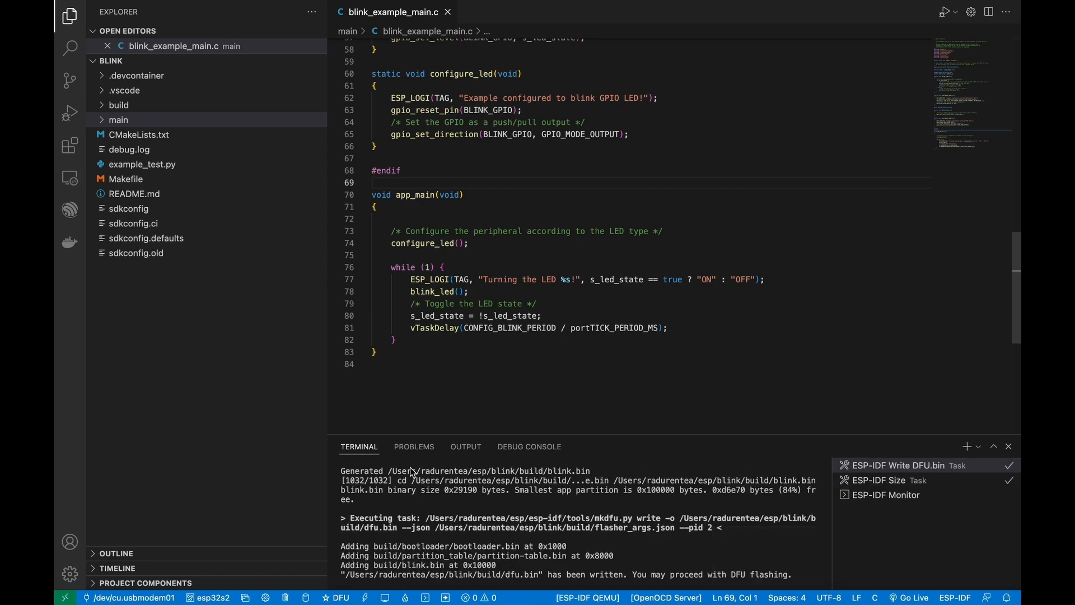
pyautogui.moveTo(366, 597)
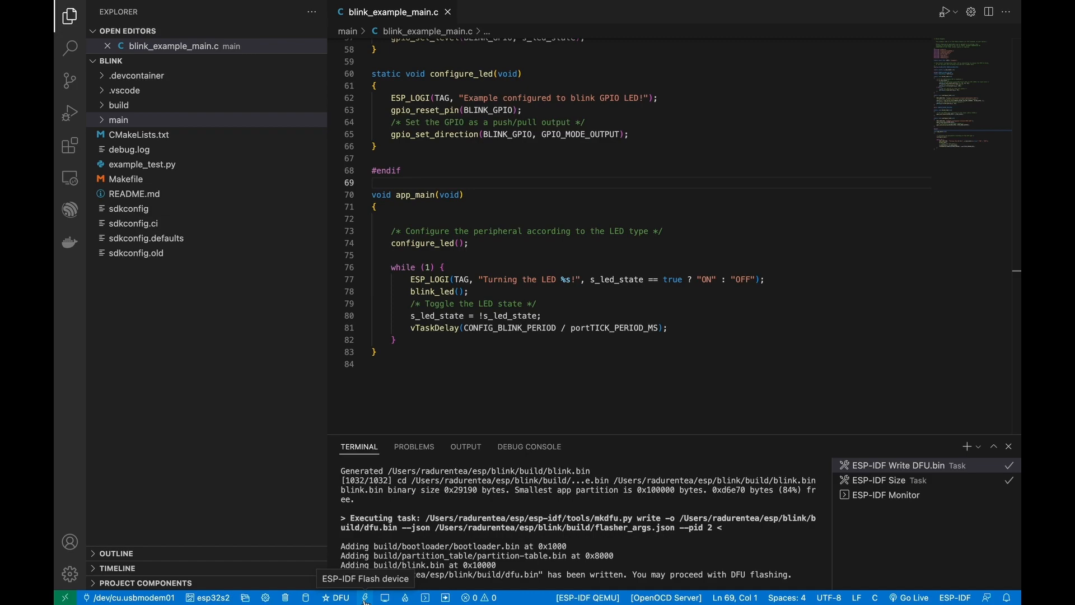
# Flash the blink firmware to the ESP32-S2 over DFU until 100%
pyautogui.click(336, 597)
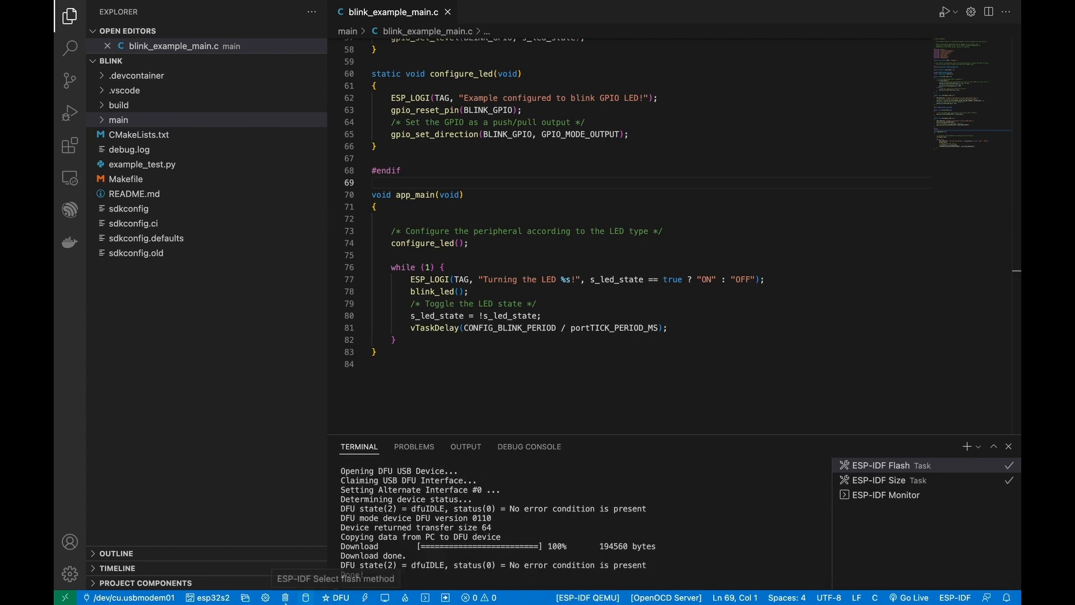
# Set the serial port back to /dev/cu.usbserial-1340
pyautogui.click(131, 597)
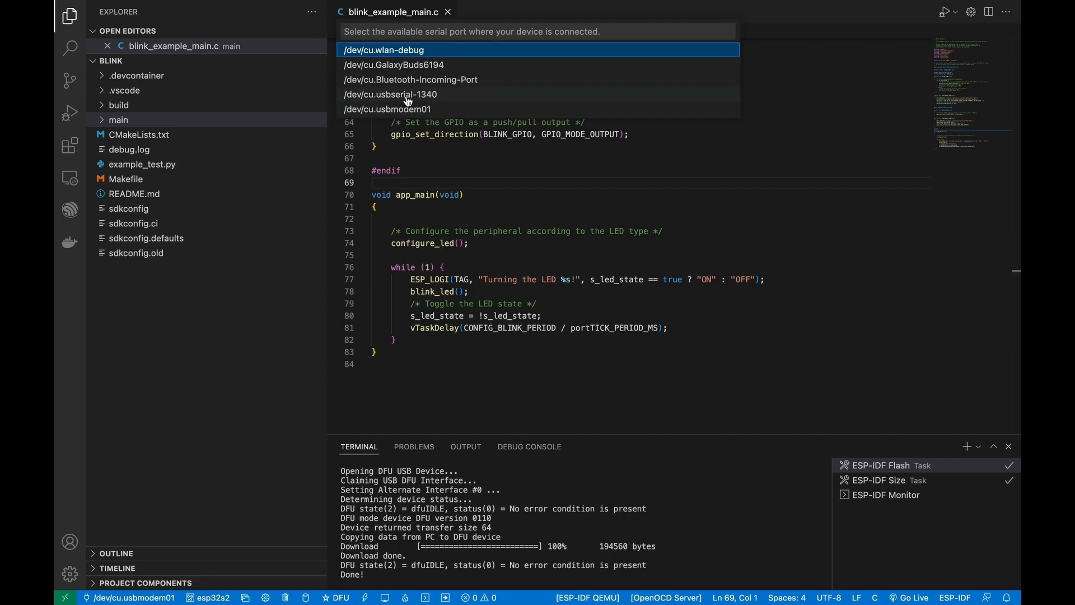
pyautogui.click(388, 94)
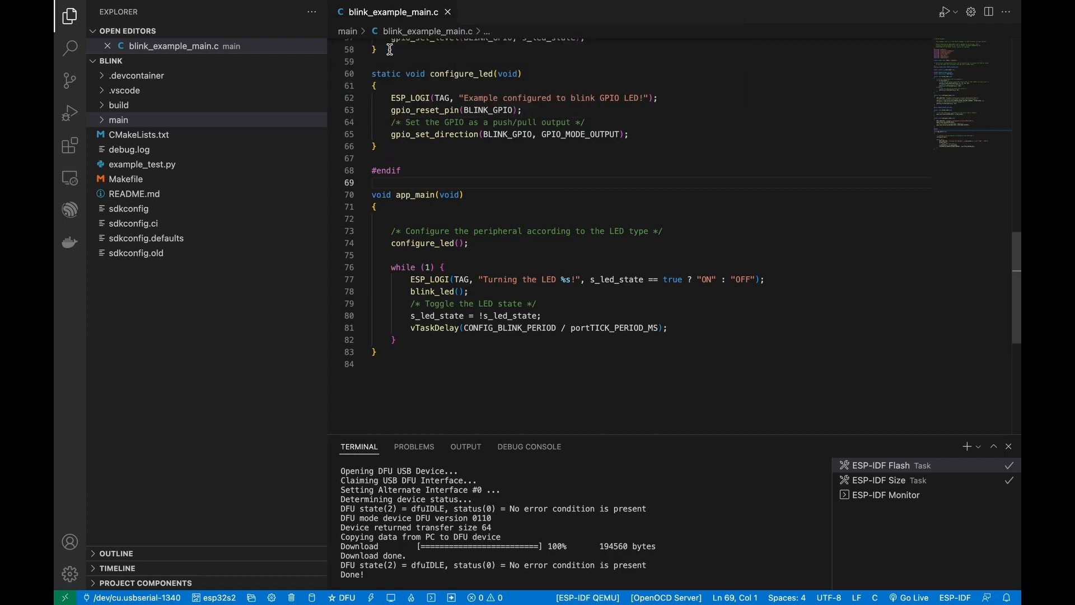